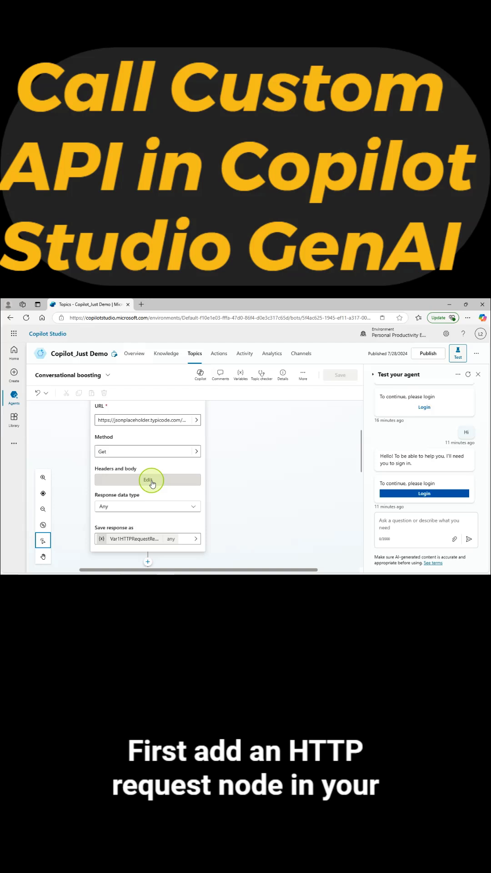
- Add a Content-Type: application/json header with JSON content to the HTTP Request node
left_click(148, 480)
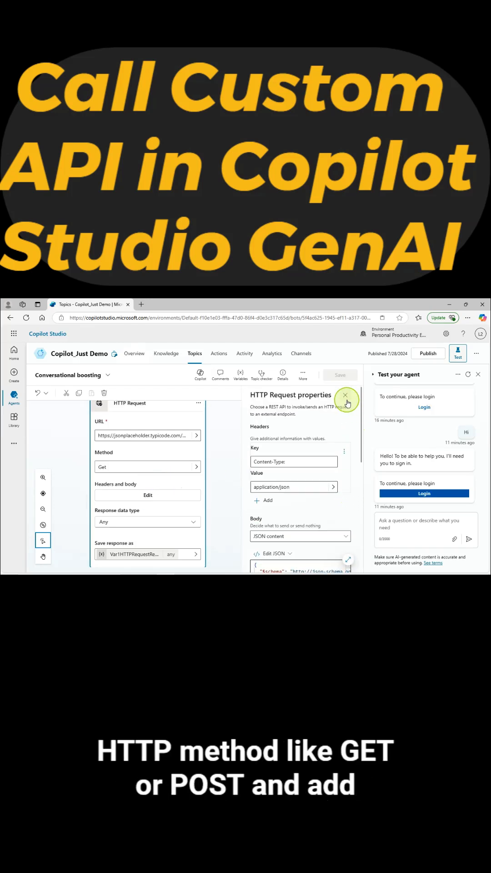
left_click(346, 395)
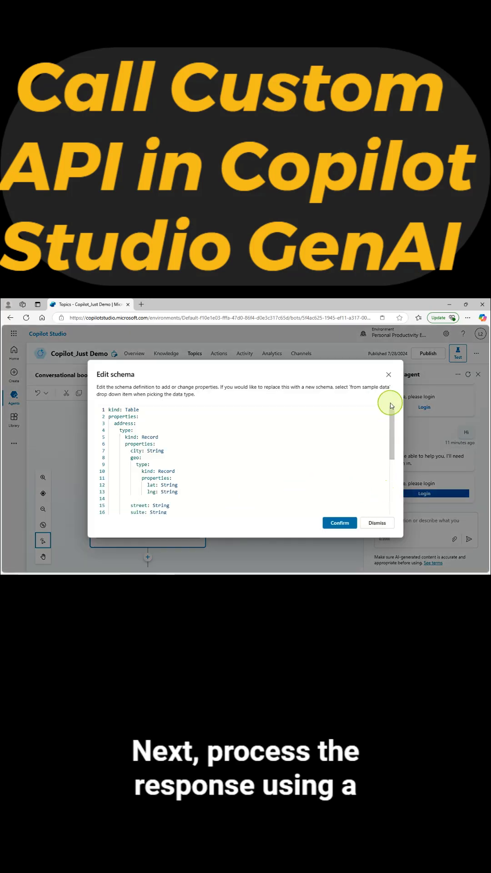
- Confirm the Table schema with address, city, geo coordinates and street properties
left_click(339, 522)
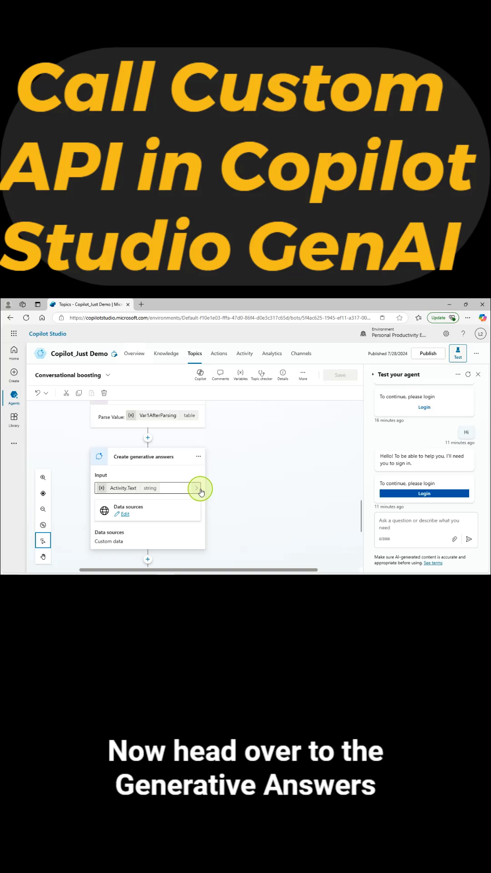
- Set the generative answers node's custom data to a ForAll formula over Topic.Var1AfterParsing
left_click(199, 492)
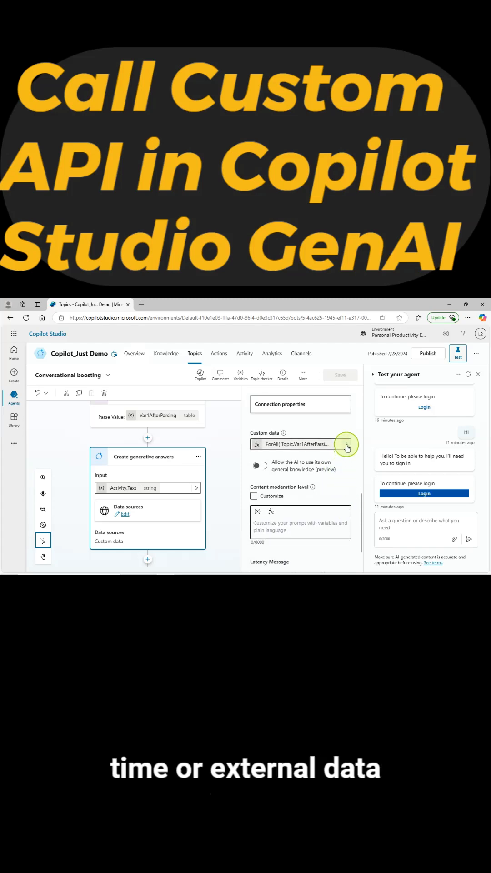
left_click(346, 447)
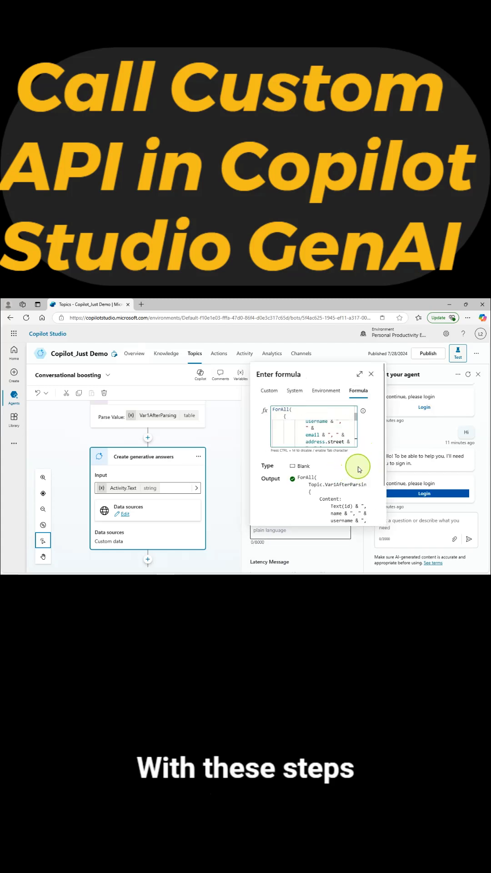